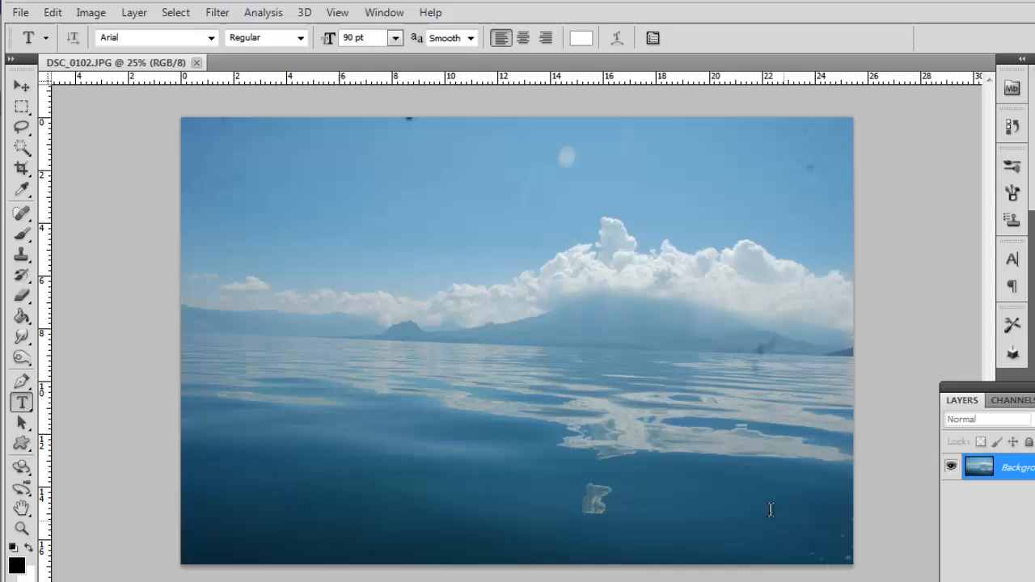
# - Drag a text box across the lower photo and set type to Cooper Std Black, 100 pt
pyautogui.moveTo(203, 326); pyautogui.dragTo(786, 522)
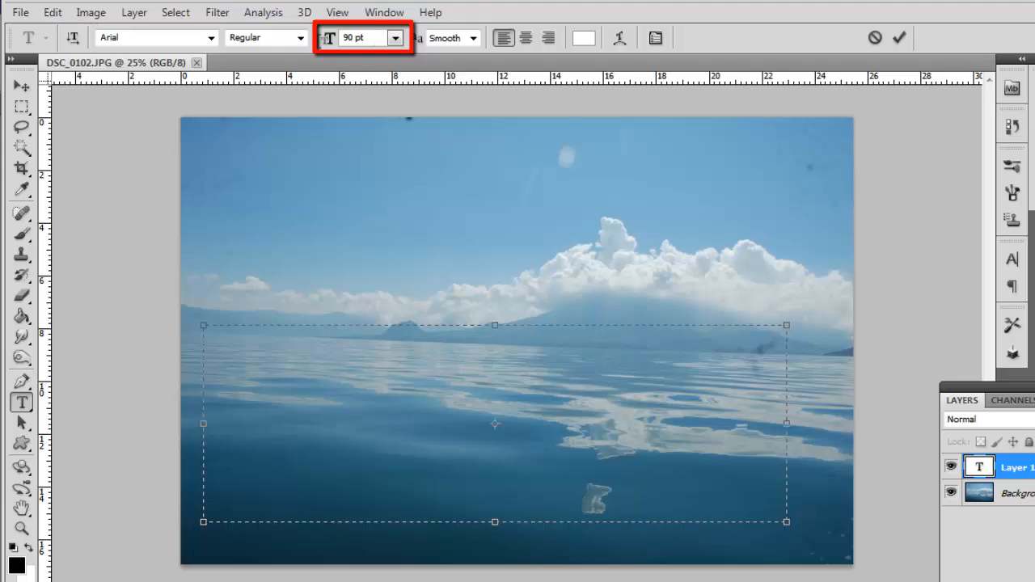
pyautogui.tripleClick(353, 38)
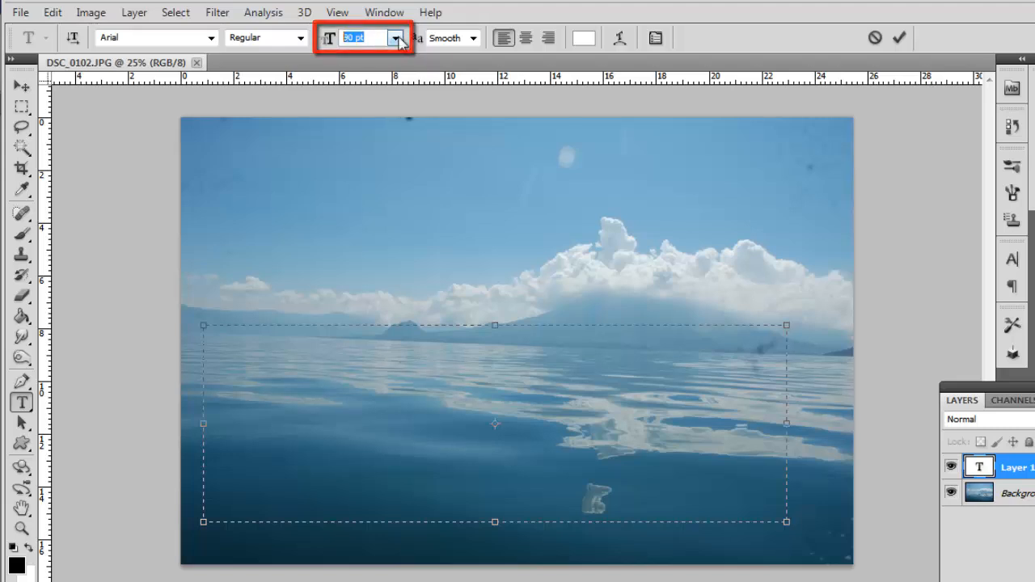
pyautogui.write('100 pt')
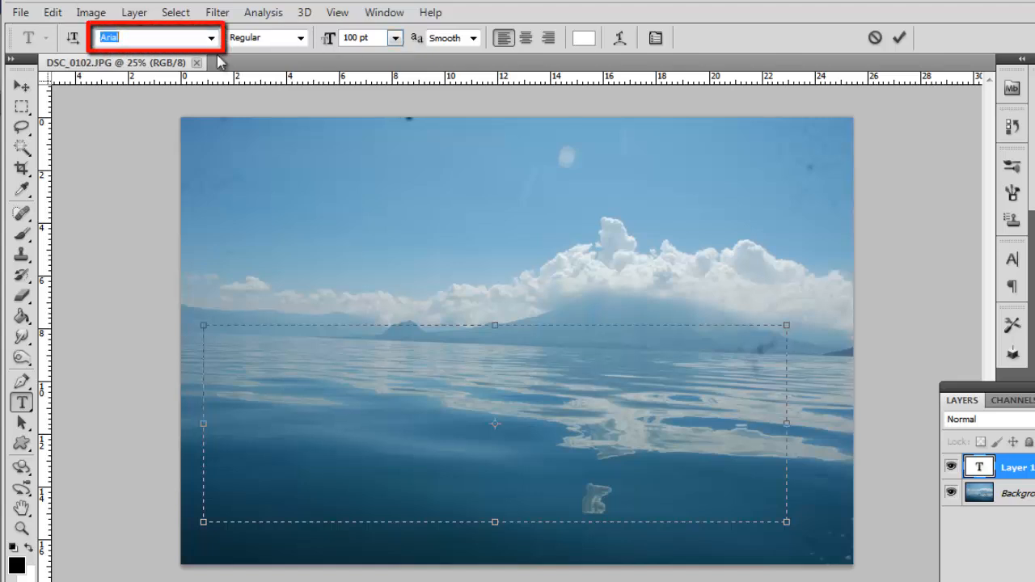
pyautogui.write('Cooper Black')
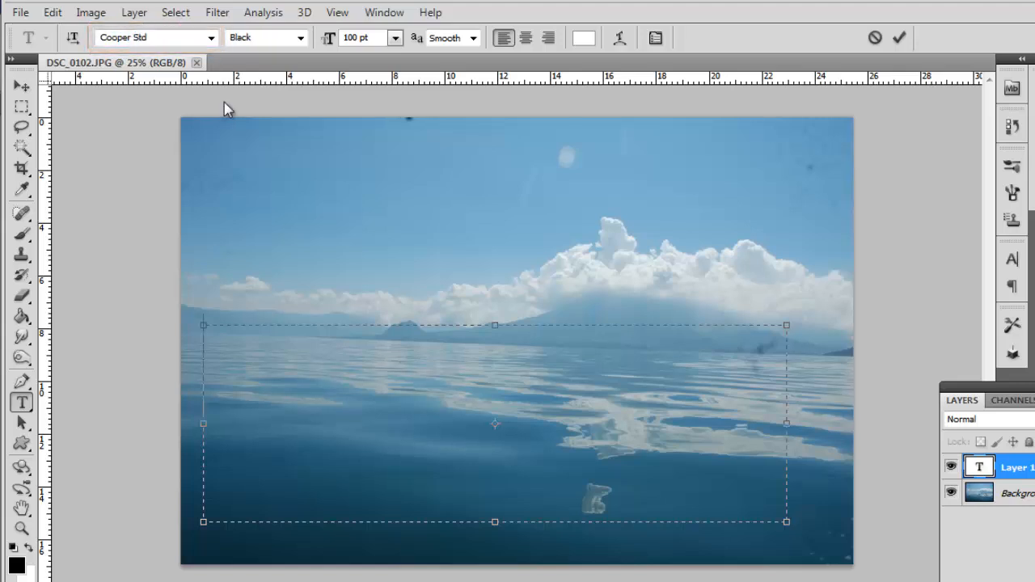
# - Type 'HowTech' and drag the lettering over the water in the lower middle
pyautogui.write('S')
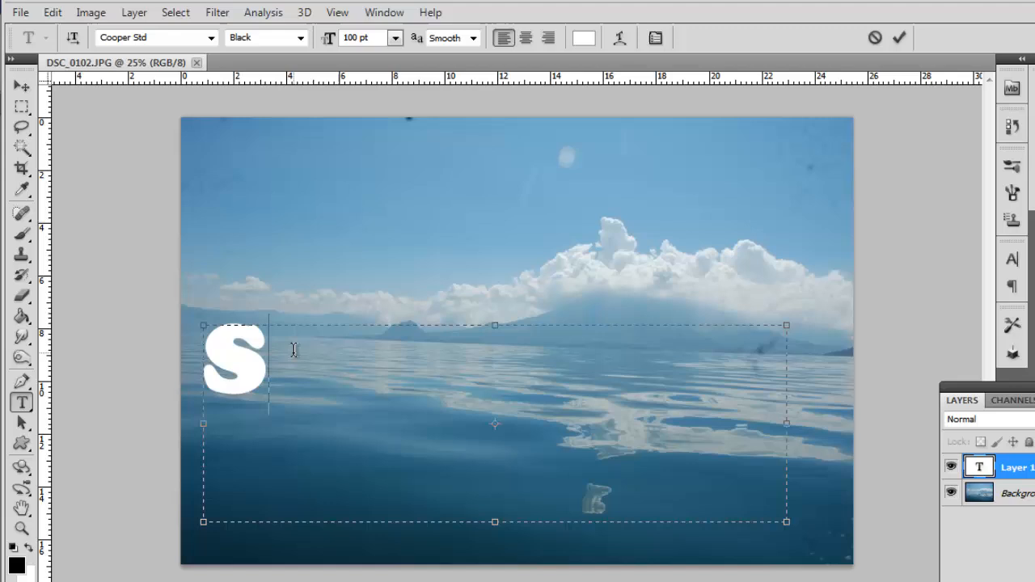
pyautogui.write('ow')
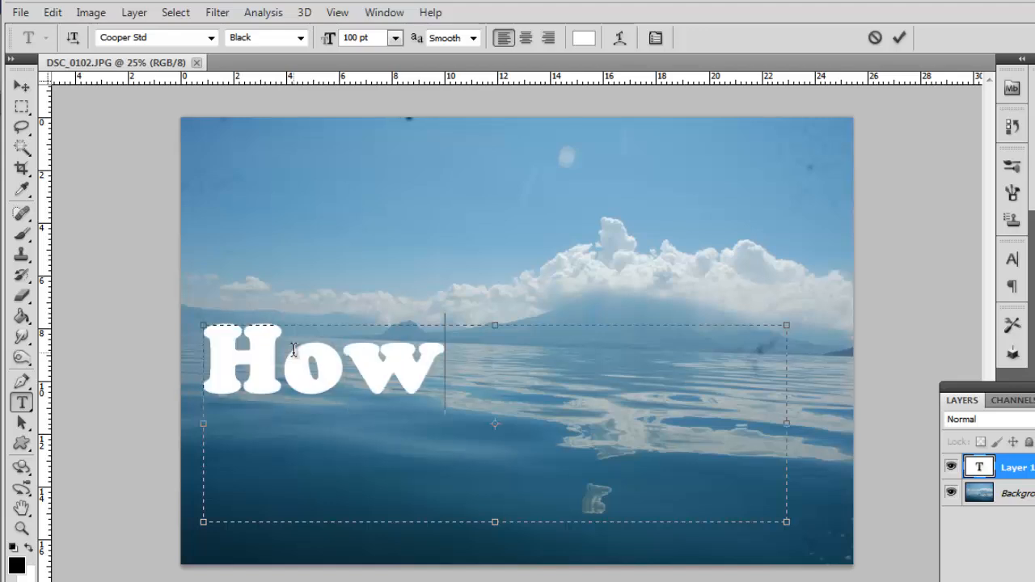
pyautogui.write('Tech')
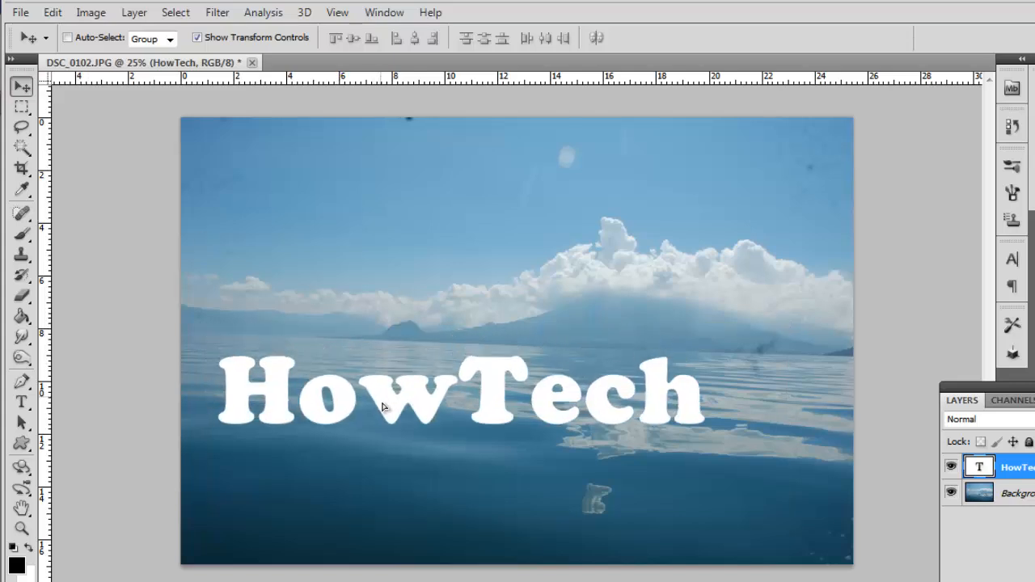
pyautogui.moveTo(385, 392); pyautogui.dragTo(417, 397)
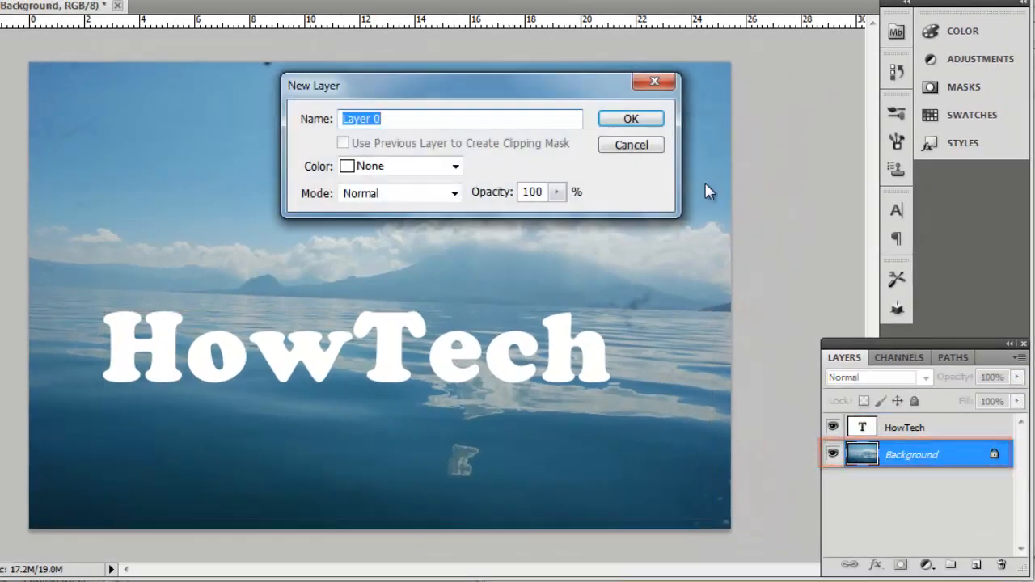
# - Confirm the New Layer dialog to unlock the Background as Layer 0
pyautogui.click(631, 118)
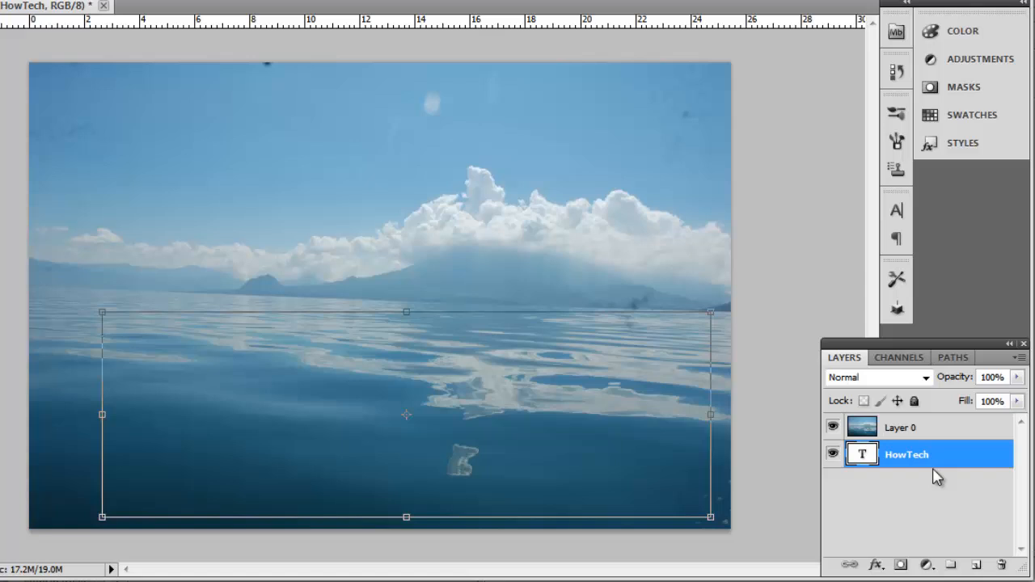
pyautogui.moveTo(941, 441)
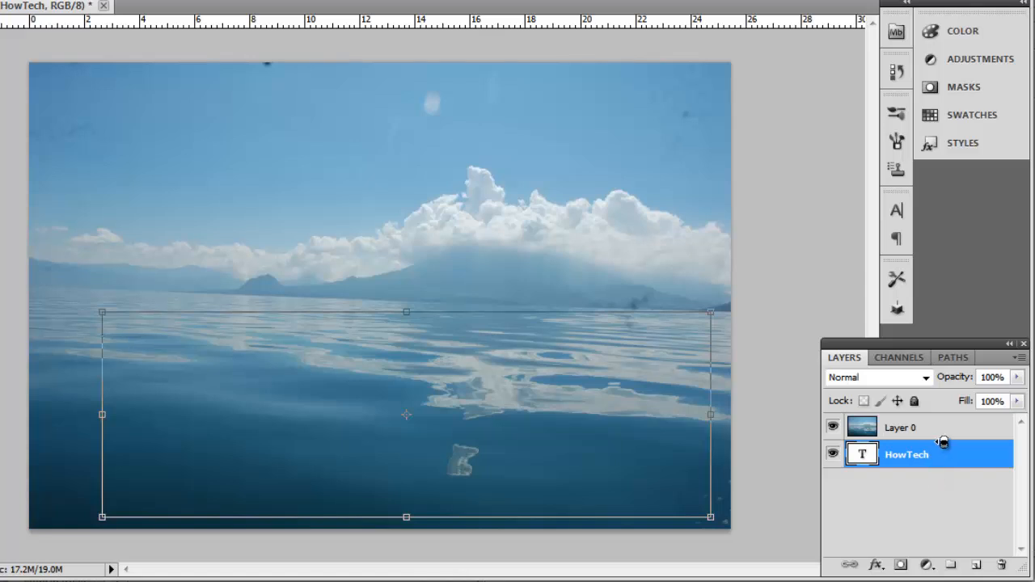
# - Clip the Layer 0 photo to the HowTech text layer as a clipping mask
pyautogui.click(833, 427)
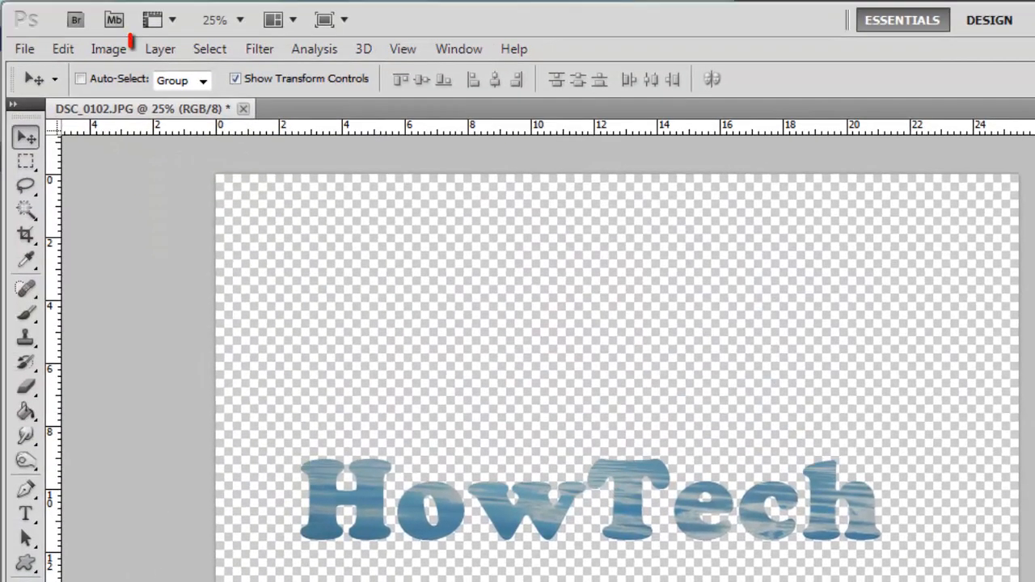
# - Create an empty Layer 1 through Layer > New > Layer
pyautogui.click(159, 48)
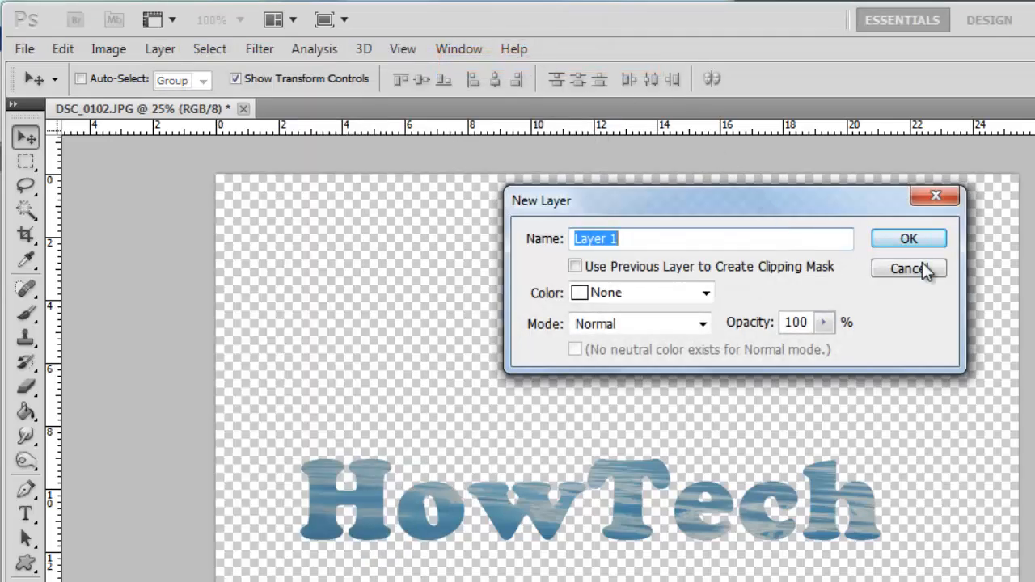
pyautogui.click(909, 238)
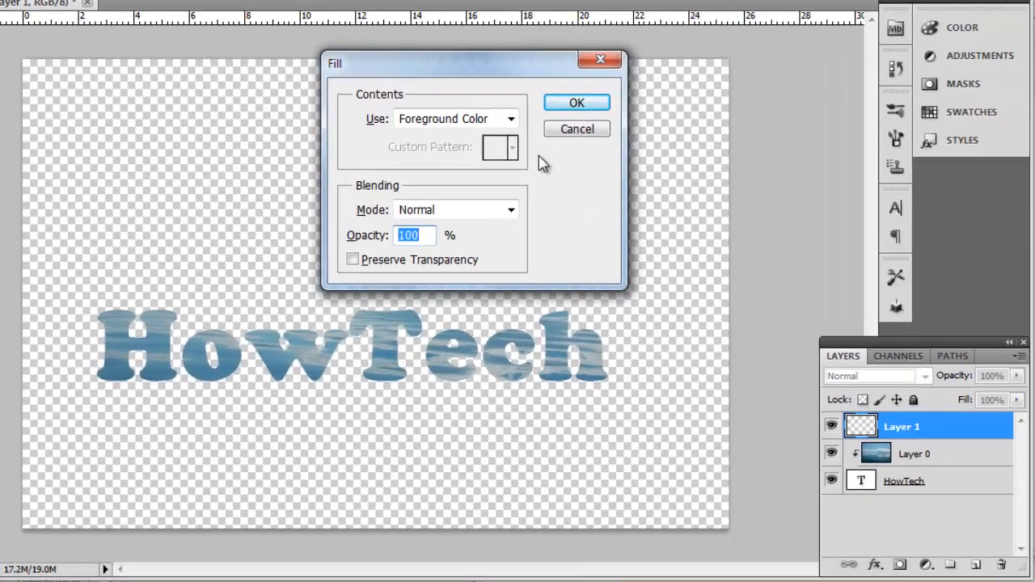
# - Fill Layer 1 with White and place it beneath the text
pyautogui.click(510, 119)
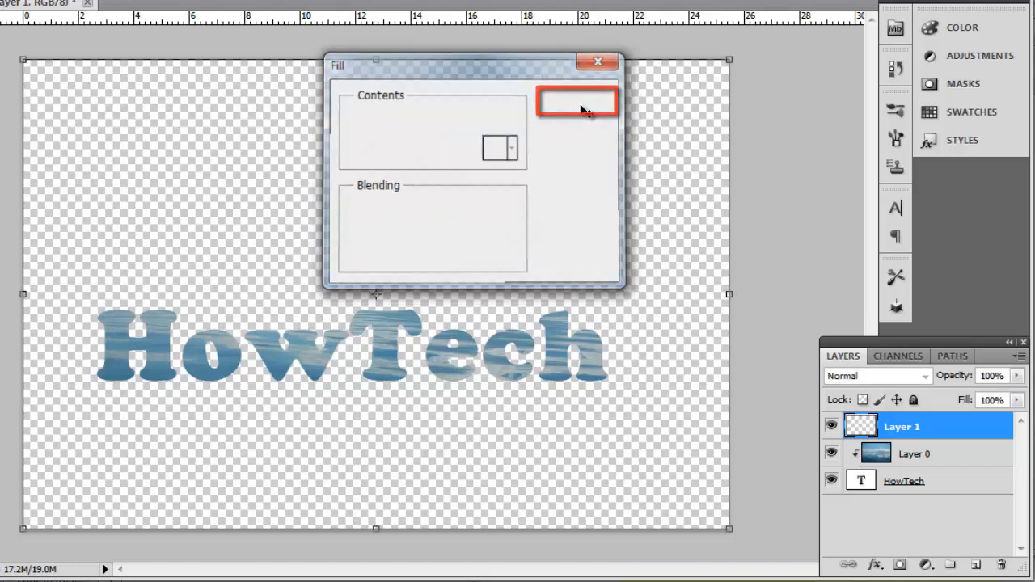
pyautogui.click(577, 101)
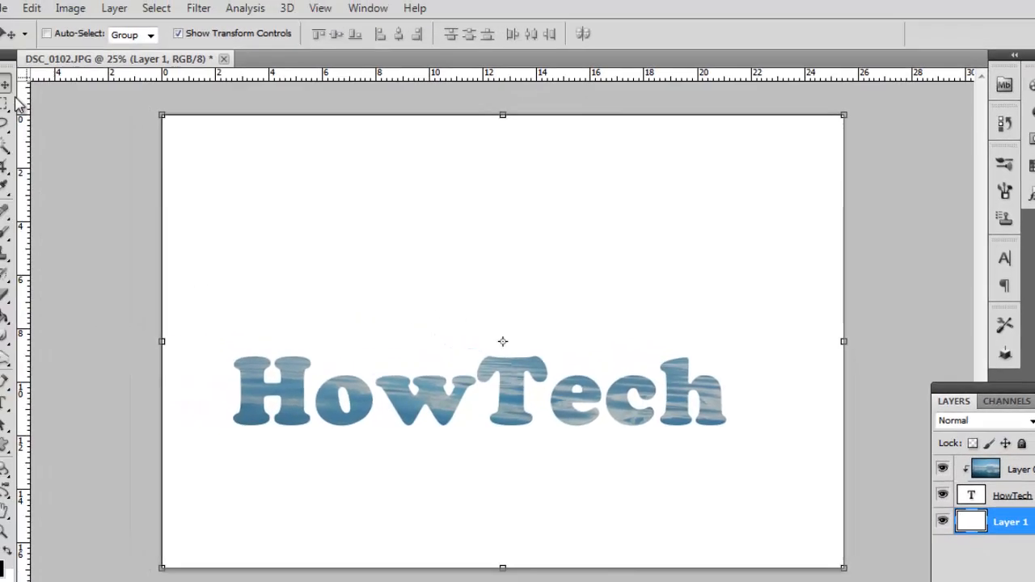
# - Crop to a rectangle around HowTech, then flatten into one Background layer
pyautogui.click(22, 112)
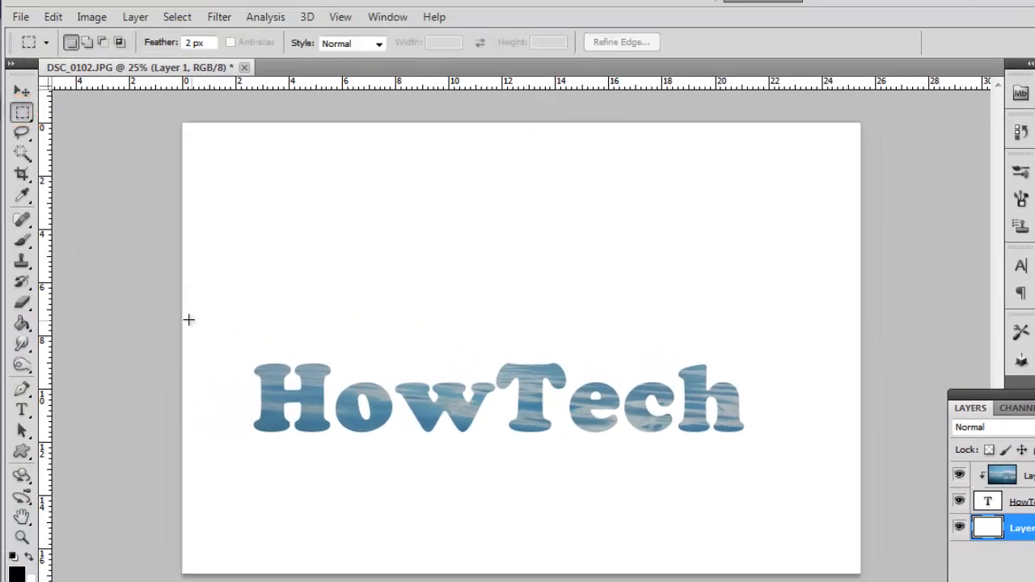
pyautogui.moveTo(189, 319); pyautogui.dragTo(766, 457)
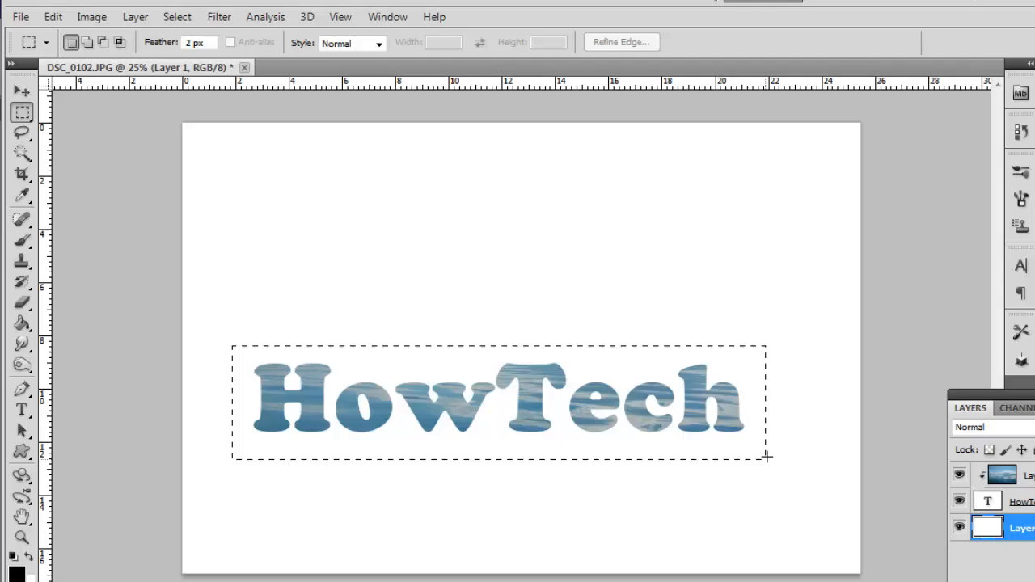
pyautogui.click(92, 16)
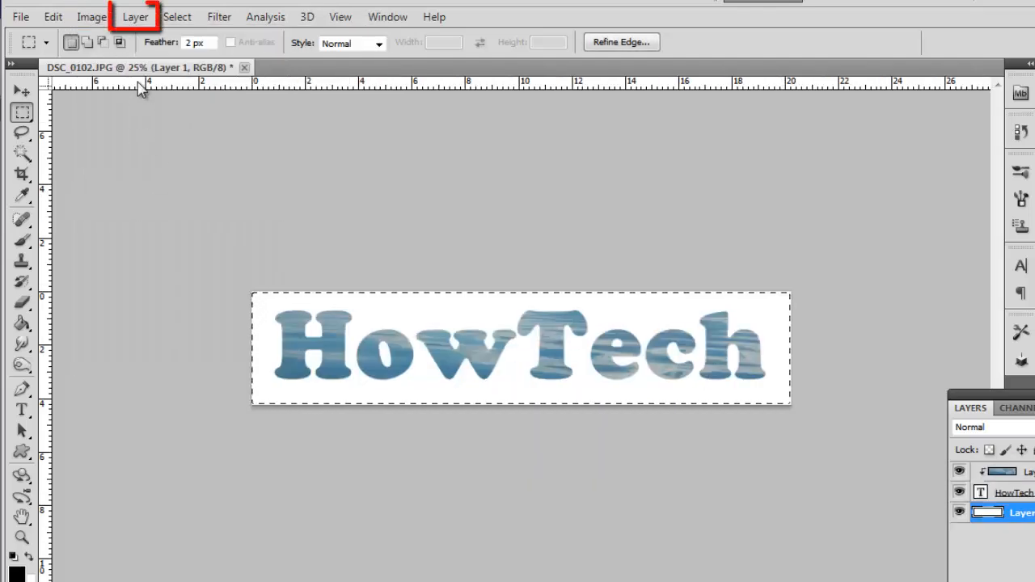
pyautogui.click(135, 16)
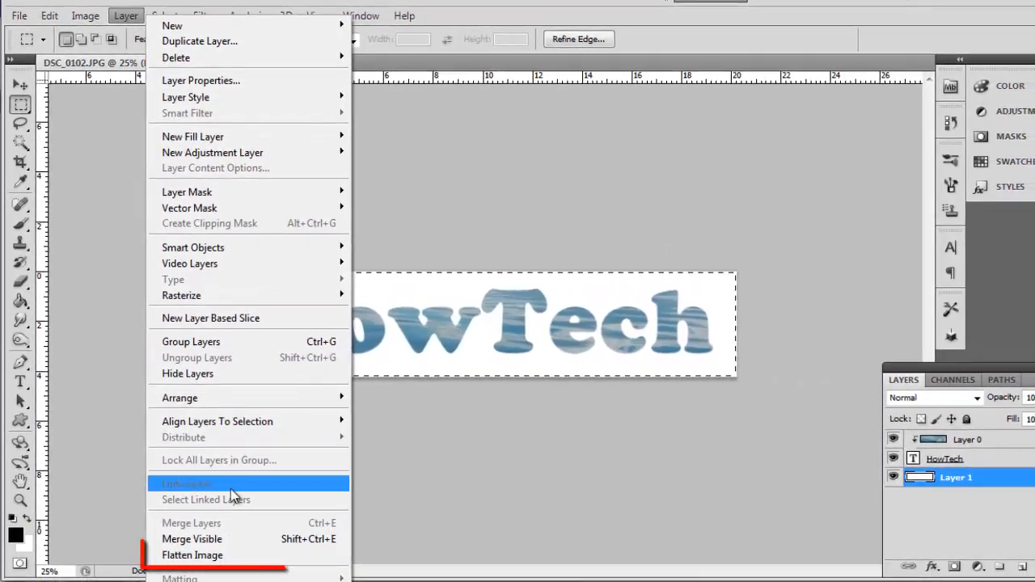
pyautogui.click(193, 555)
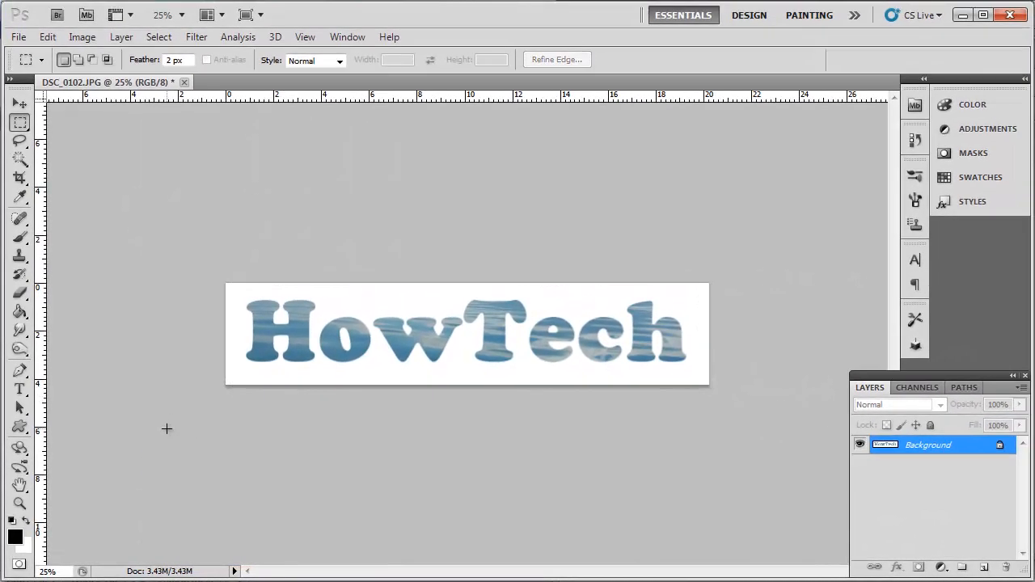